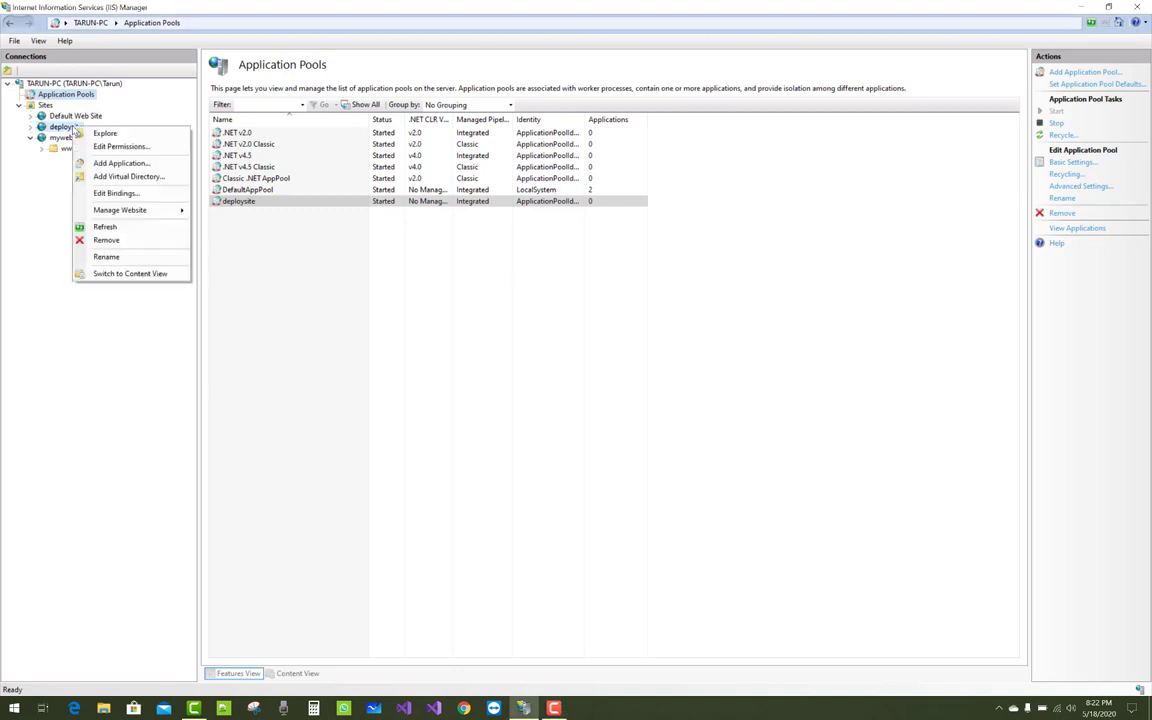
# Browse the deploysite website so its DeployApps welcome page loads in Chrome
pyautogui.click(120, 210)
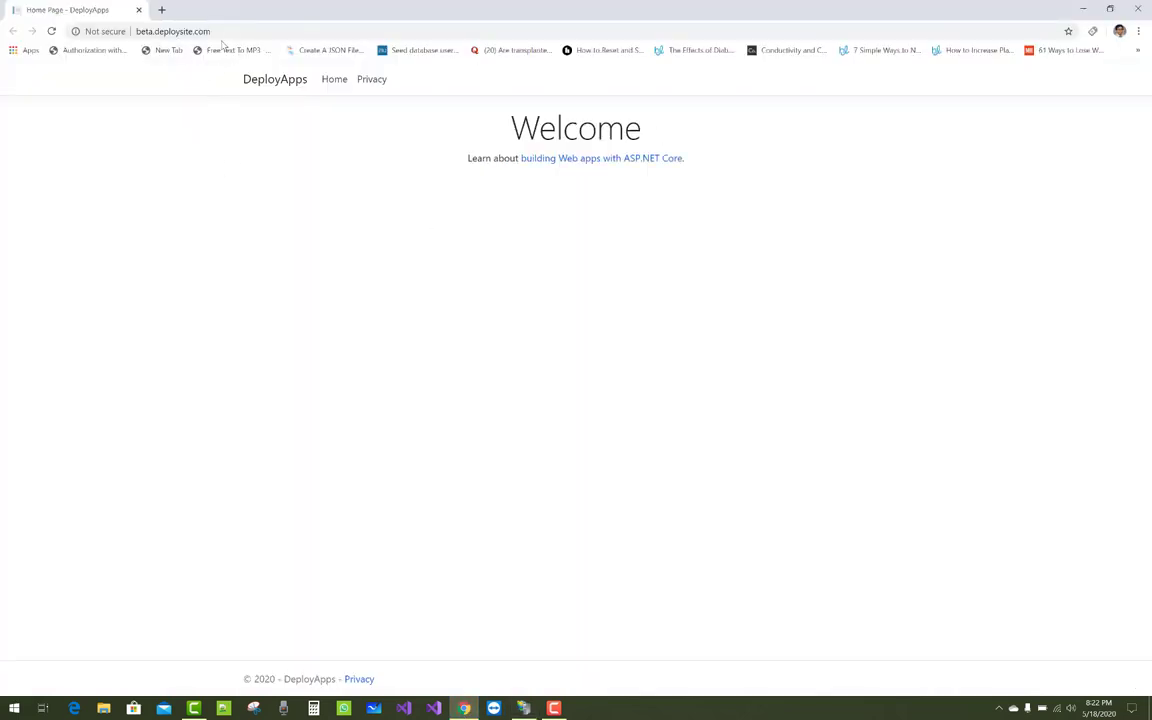
# Load /branches/index, hit the DeployDB login failure for IIS APPPOOL\DeploySite, and return to Application Pools
pyautogui.click(150, 32)
pyautogui.write('/branches/index')
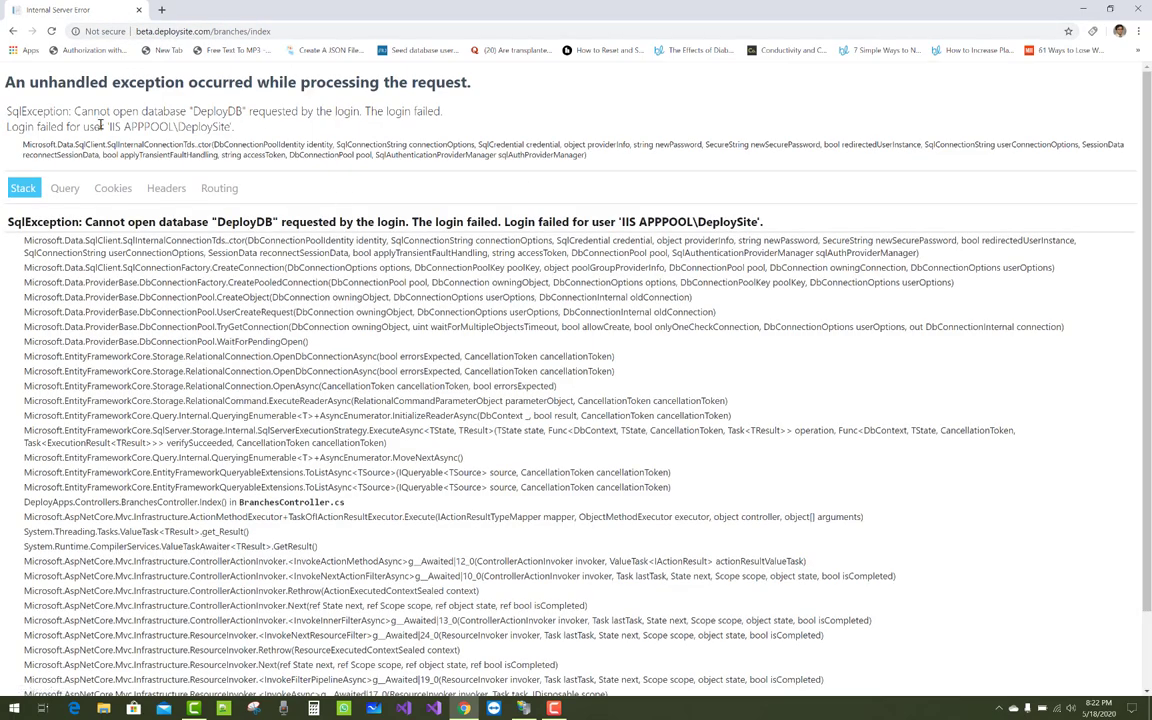
pyautogui.doubleClick(156, 126)
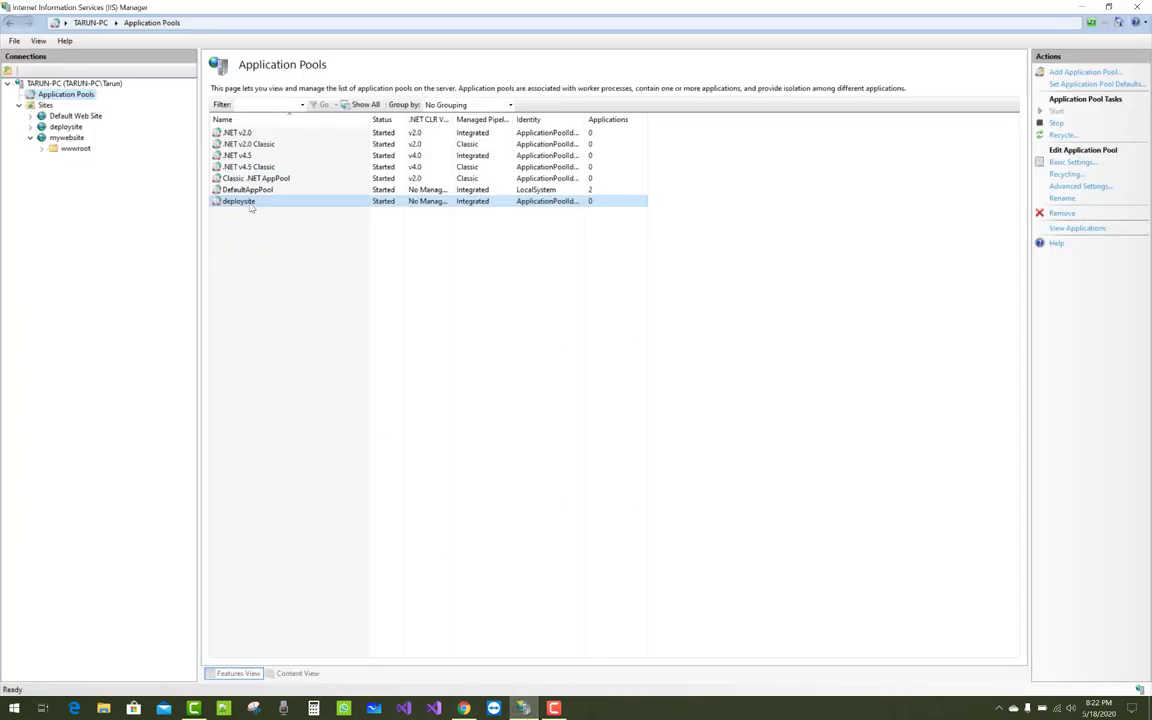
# Change the deploysite pool identity from ApplicationPoolIdentity to the built-in LocalService account
pyautogui.click(1080, 186)
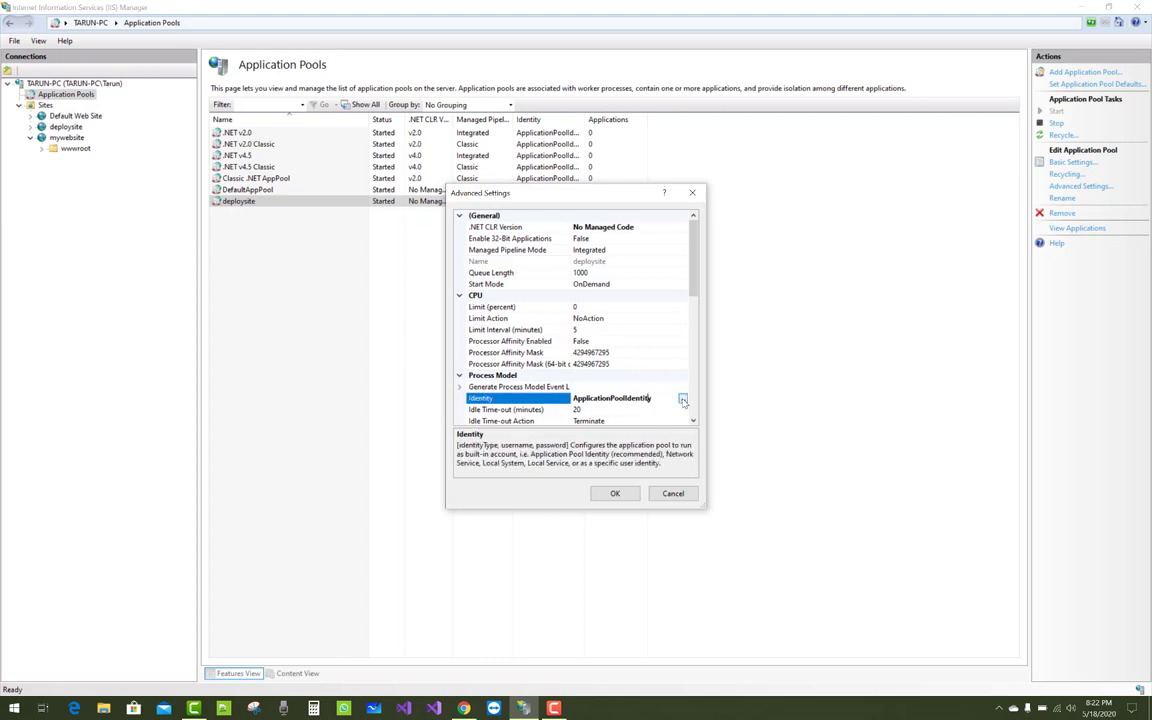
pyautogui.click(684, 398)
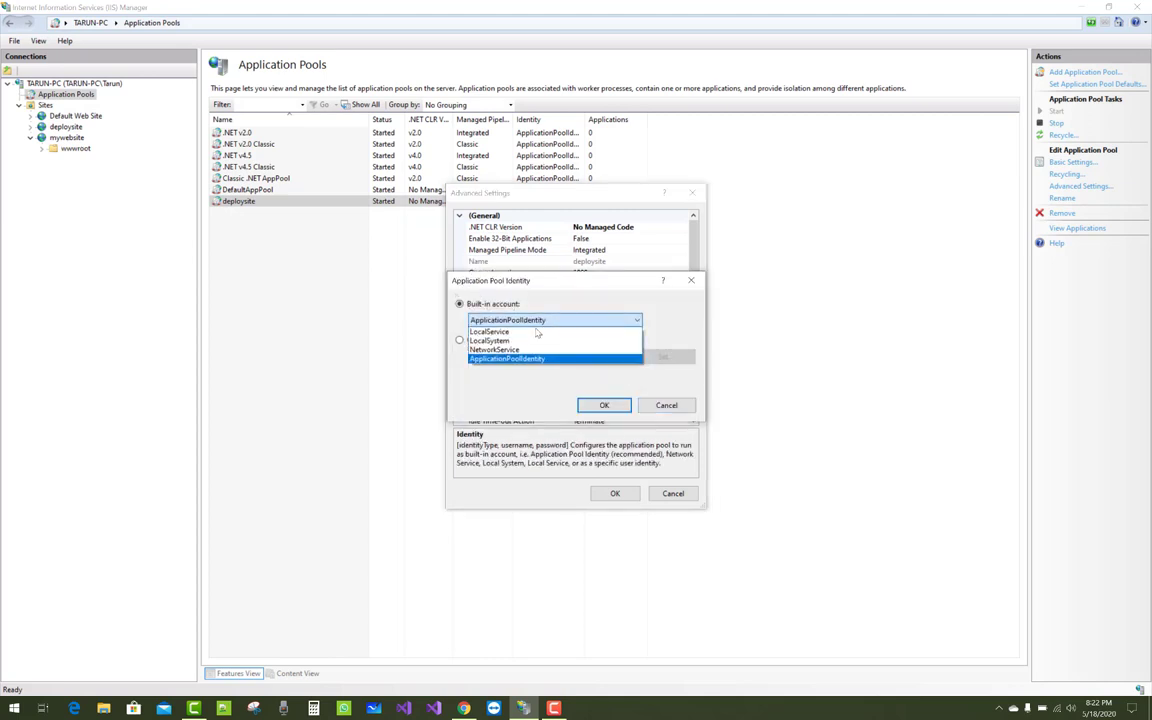
pyautogui.click(488, 332)
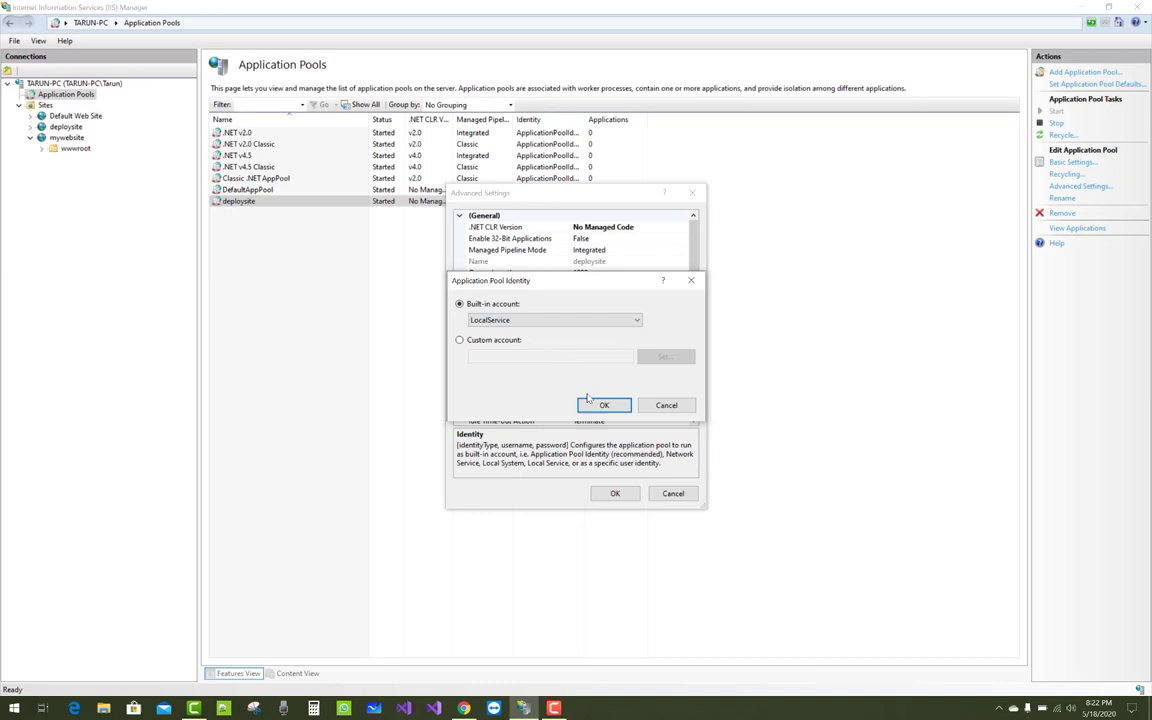
pyautogui.click(604, 404)
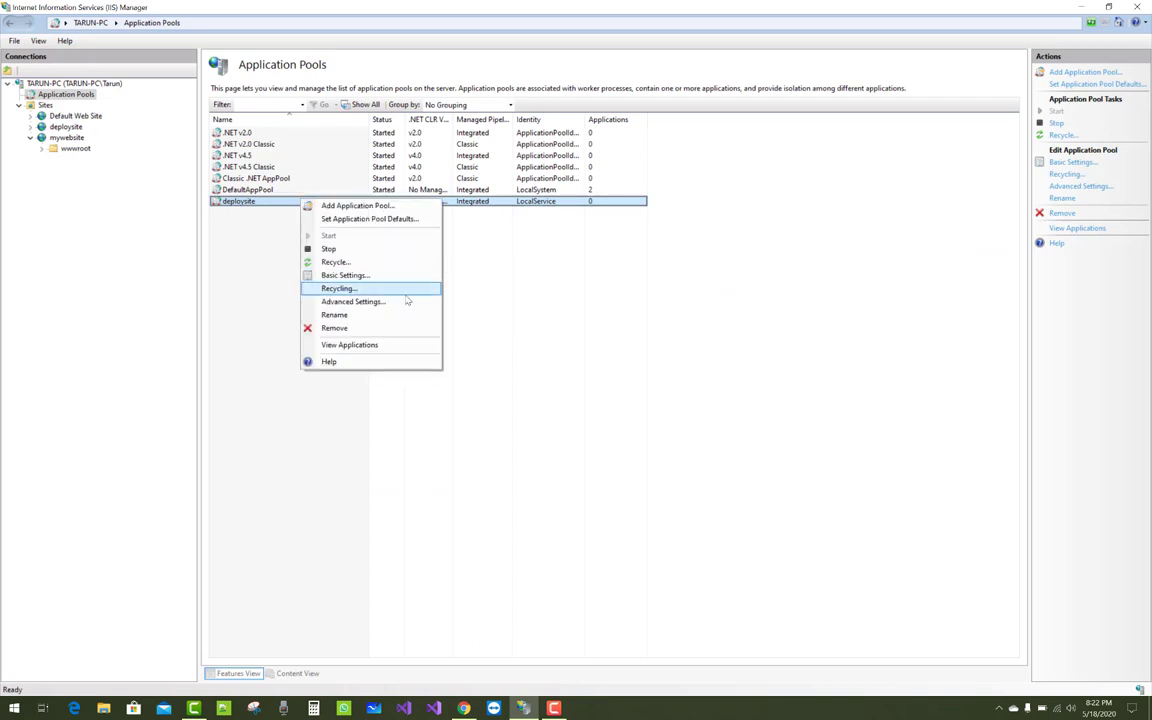
# Switch the deploysite pool identity to LocalSystem and reload the branches page, which still fails as LOCAL SERVICE
pyautogui.click(352, 300)
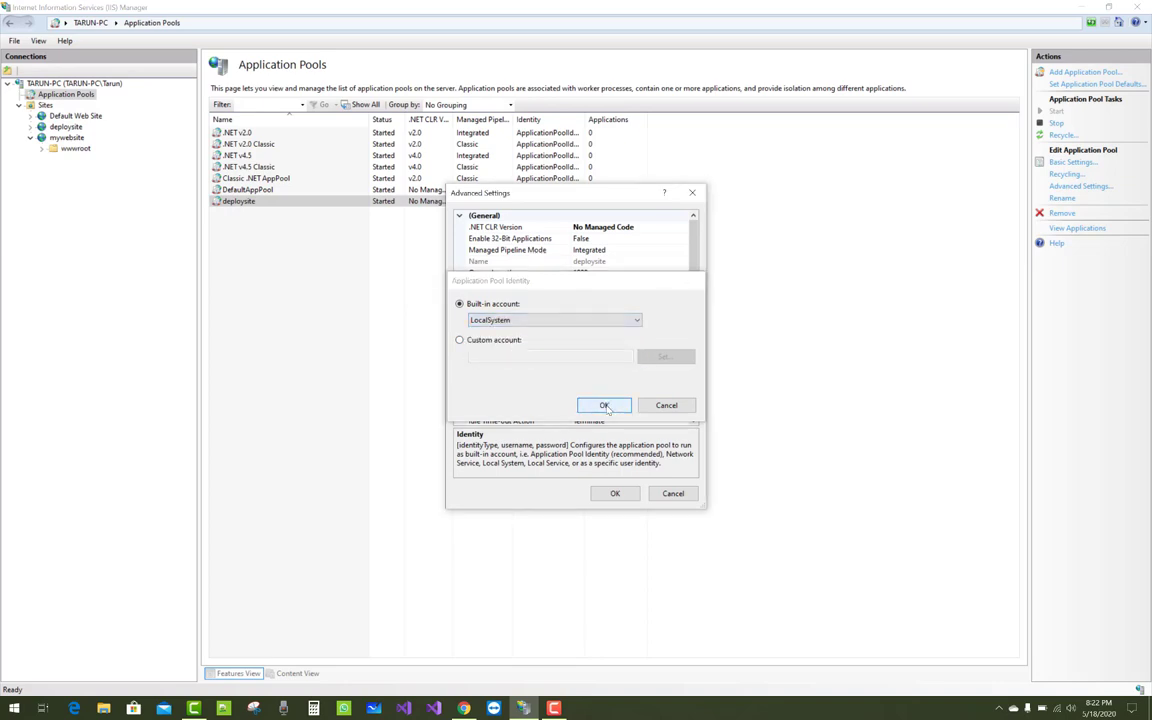
pyautogui.click(604, 404)
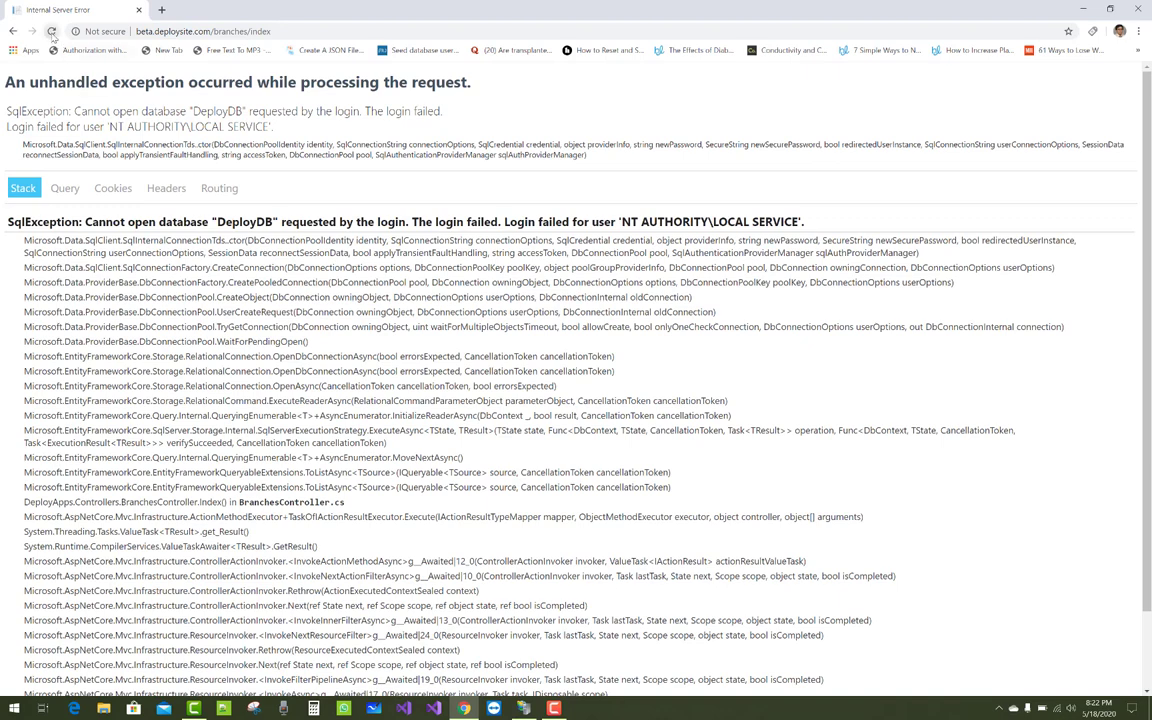
pyautogui.click(52, 32)
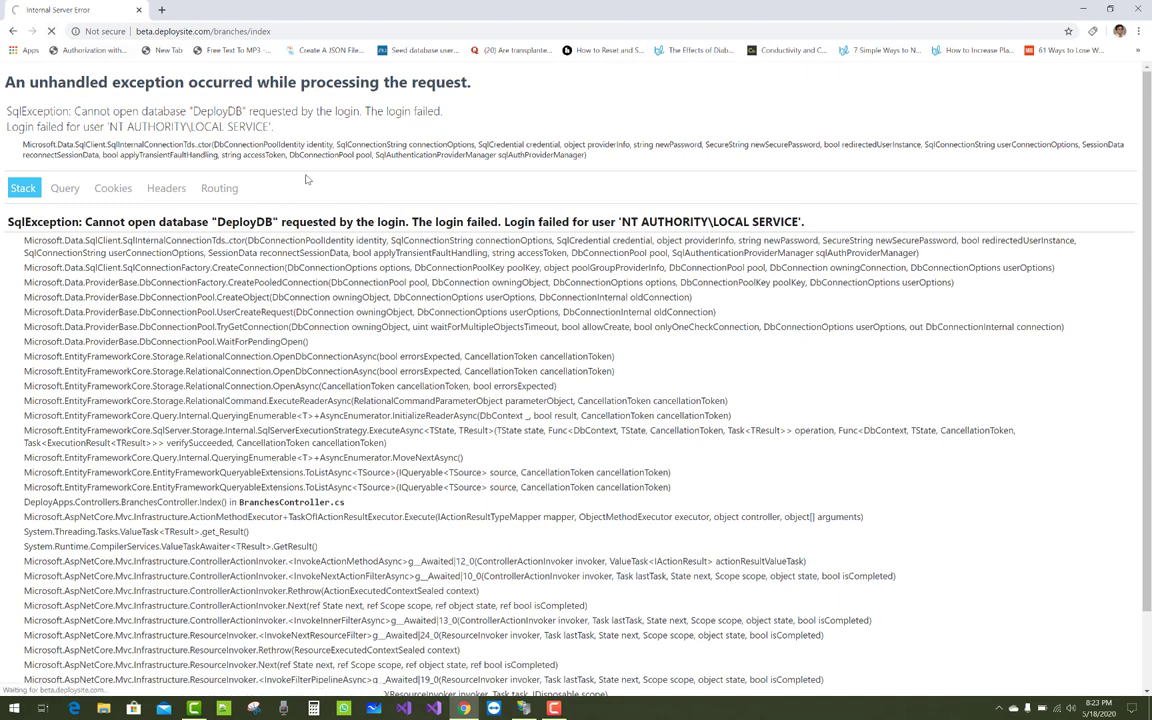
pyautogui.rightClick(238, 200)
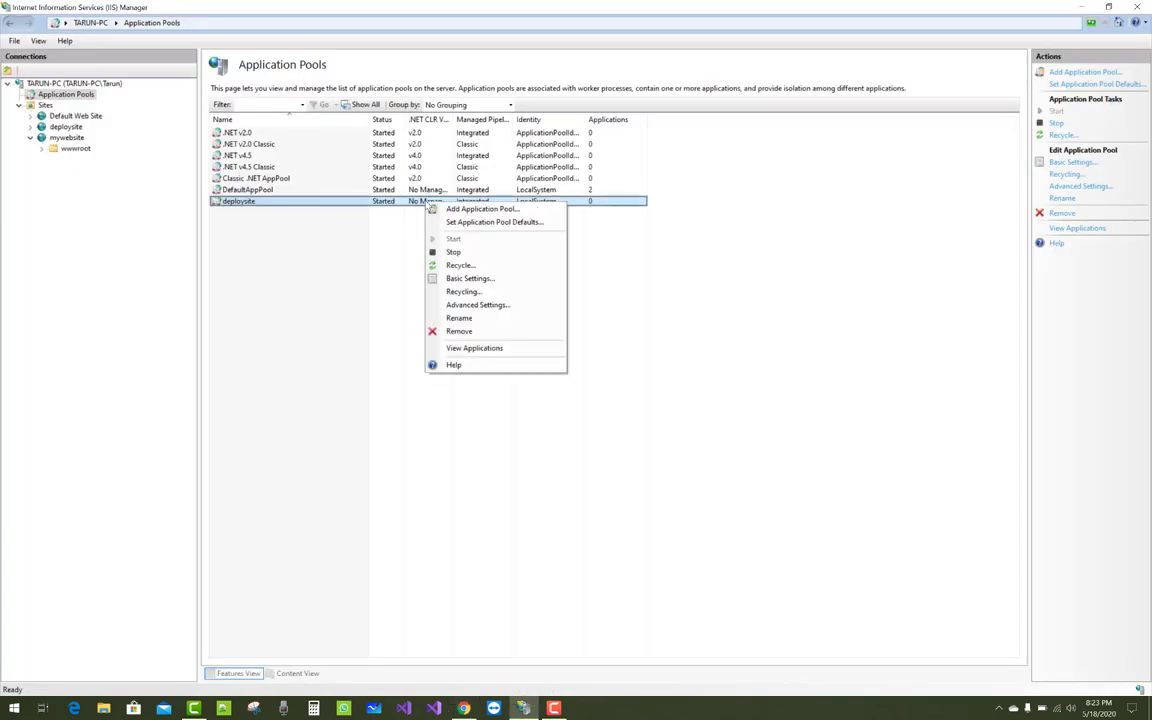
# Set the deploysite pool identity to NetworkService after the page failed as NT AUTHORITY\SYSTEM, and return to the pools list
pyautogui.click(478, 304)
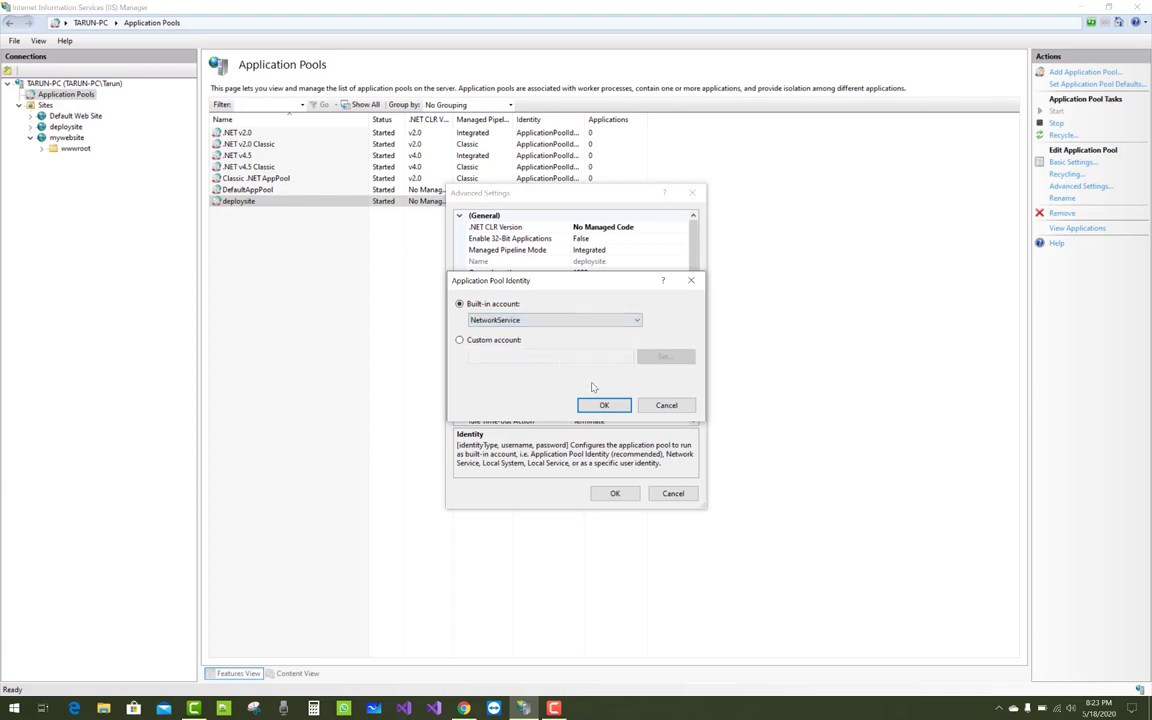
pyautogui.click(604, 404)
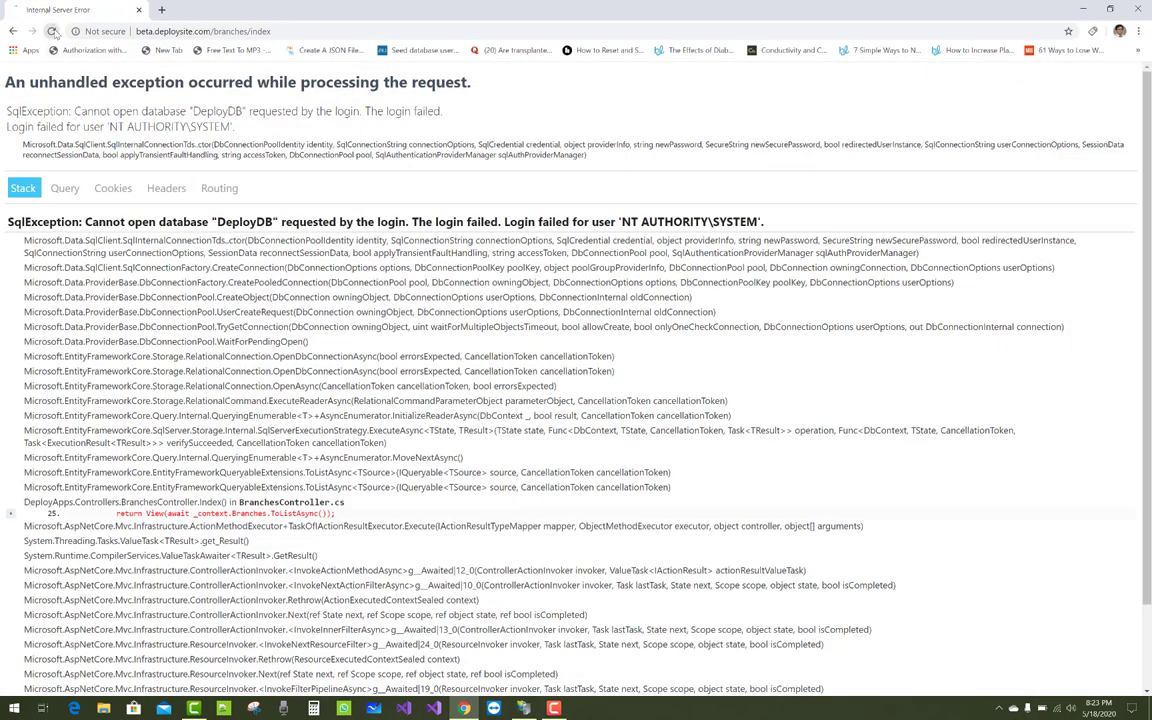
pyautogui.click(52, 32)
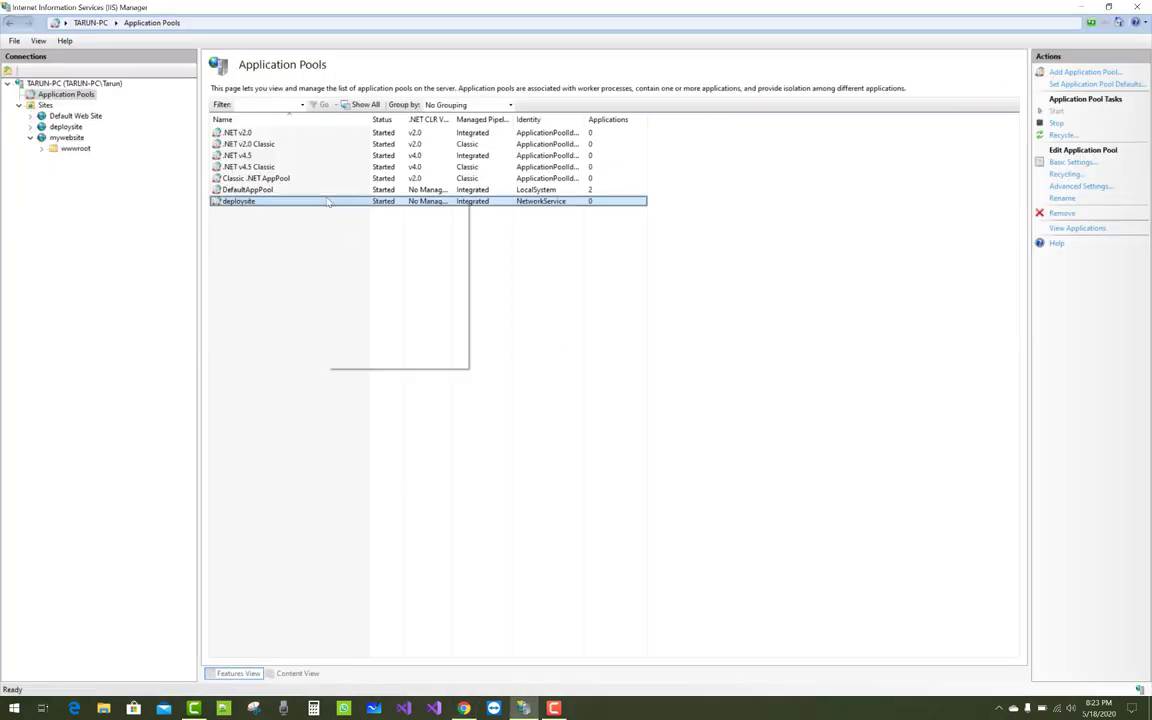
# Choose Custom account instead of a built-in account for the deploysite identity and start a system search
pyautogui.click(1080, 186)
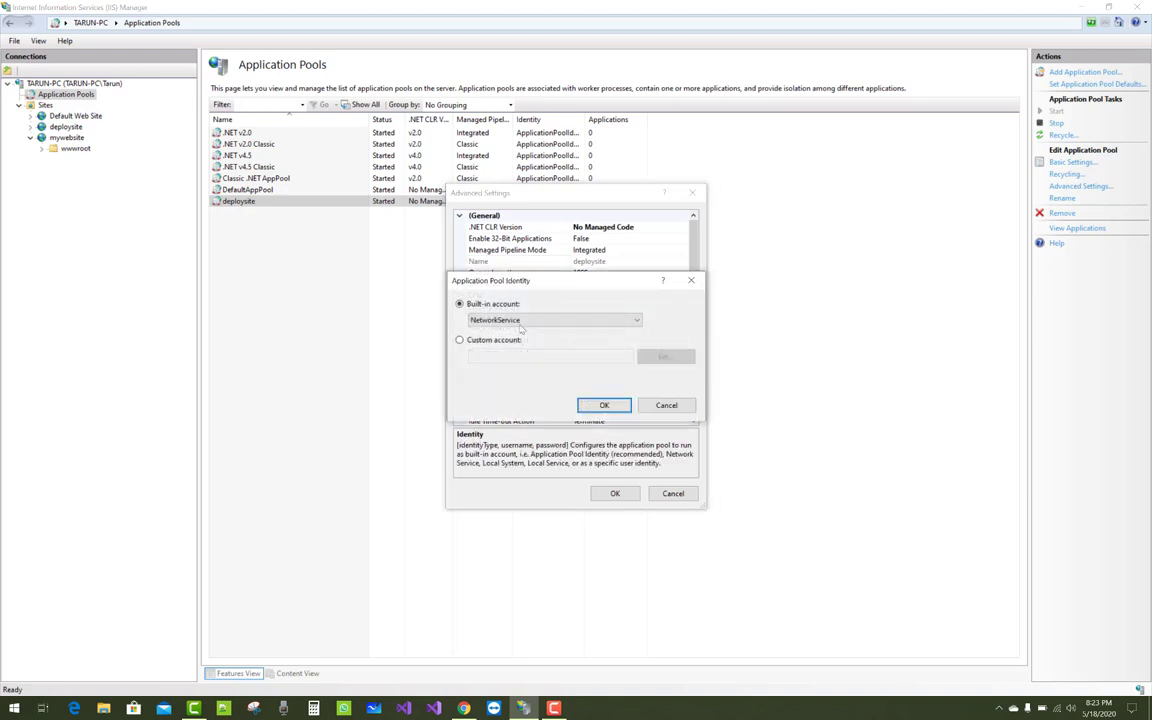
pyautogui.click(460, 340)
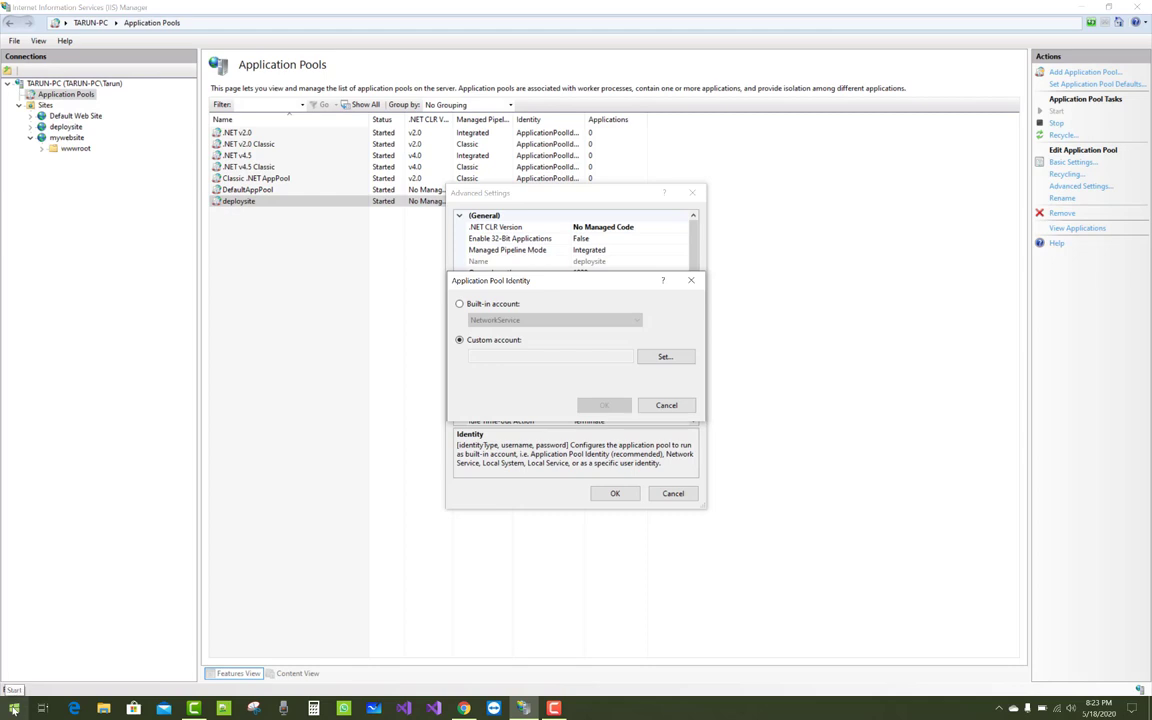
pyautogui.click(12, 708)
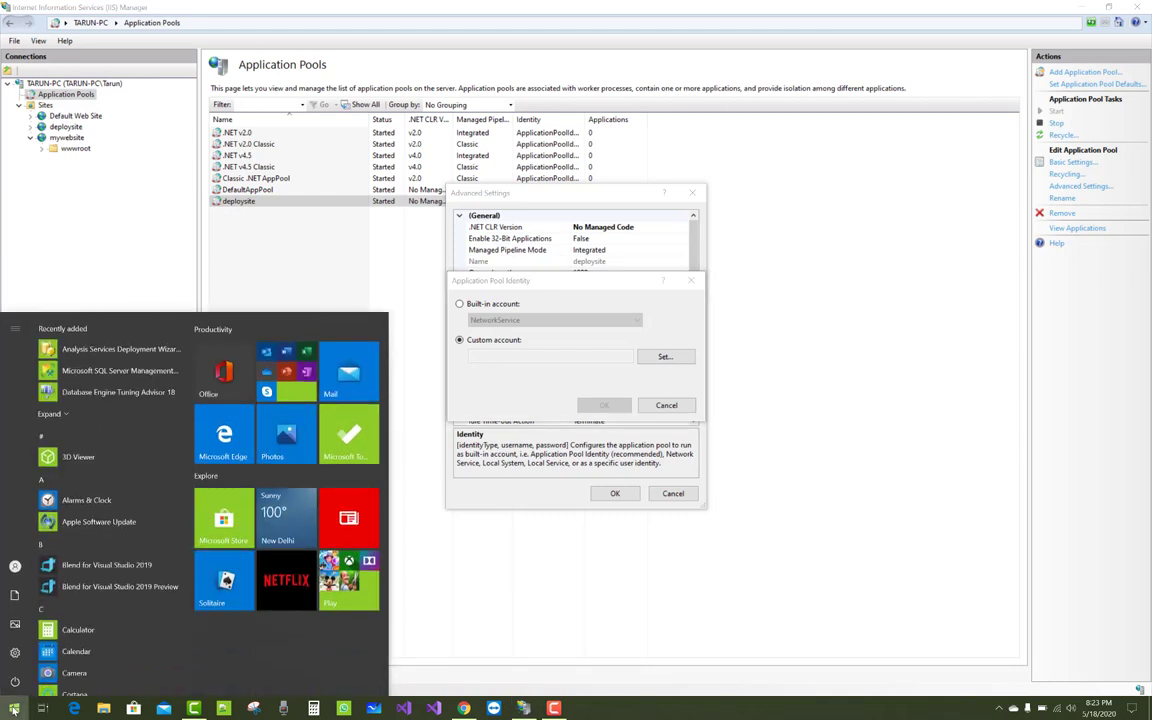
pyautogui.write('account')
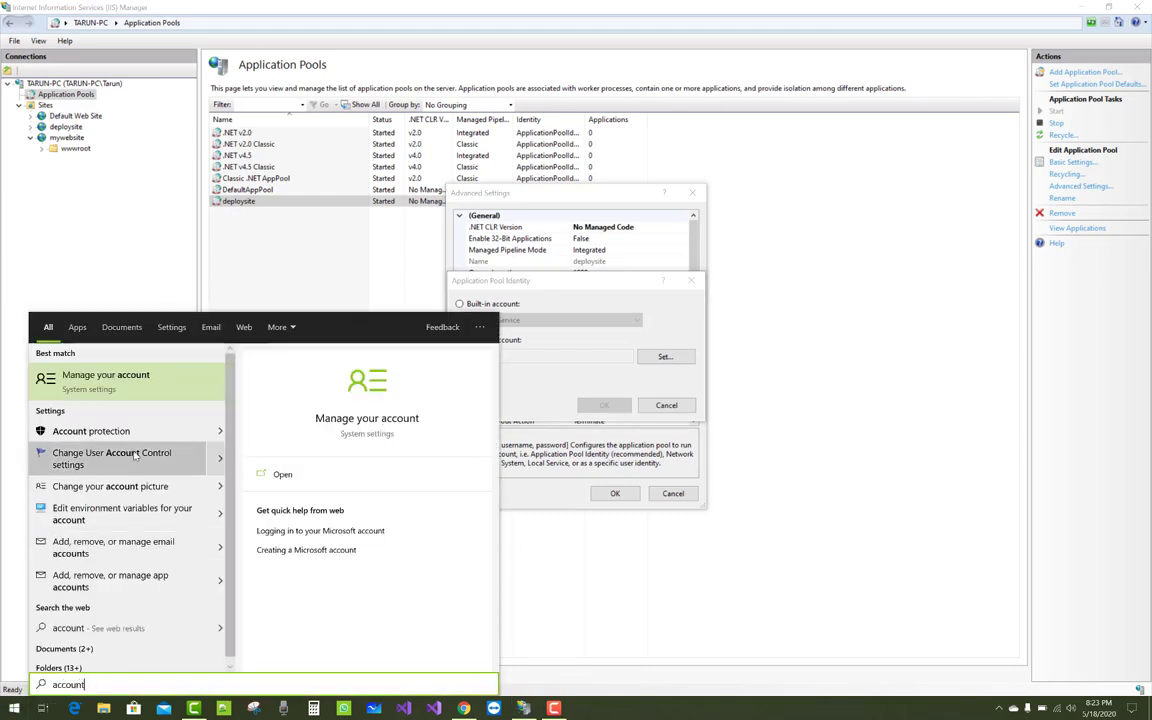
pyautogui.click(104, 378)
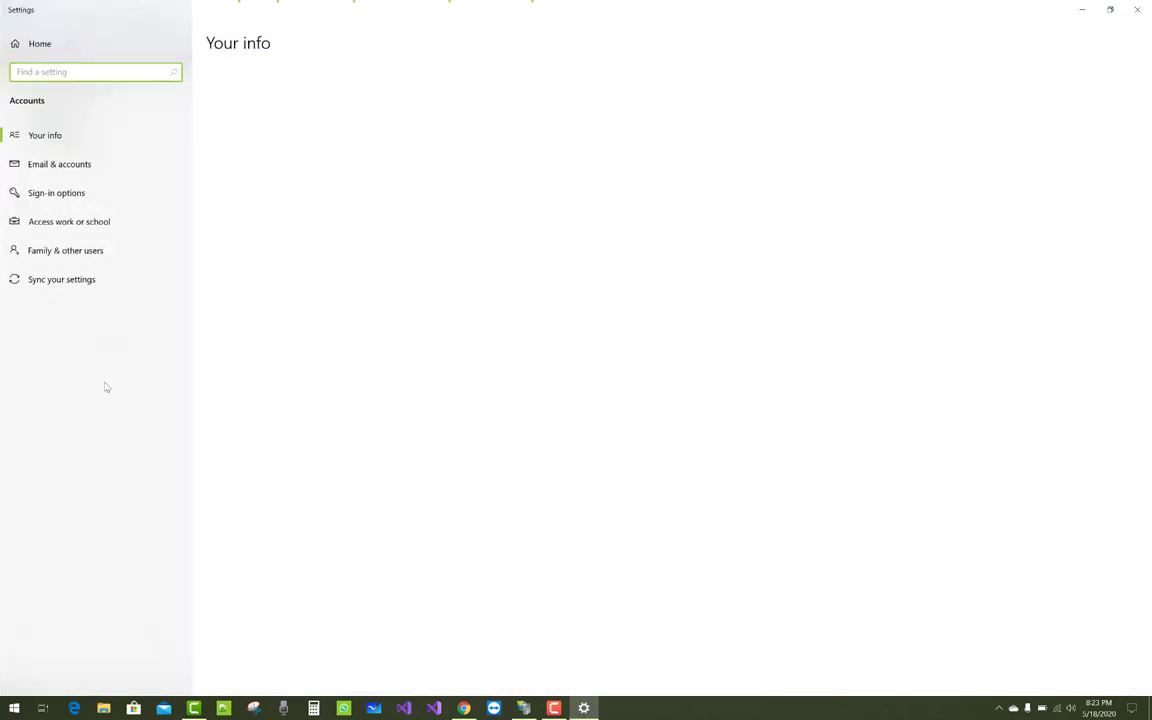
pyautogui.click(44, 136)
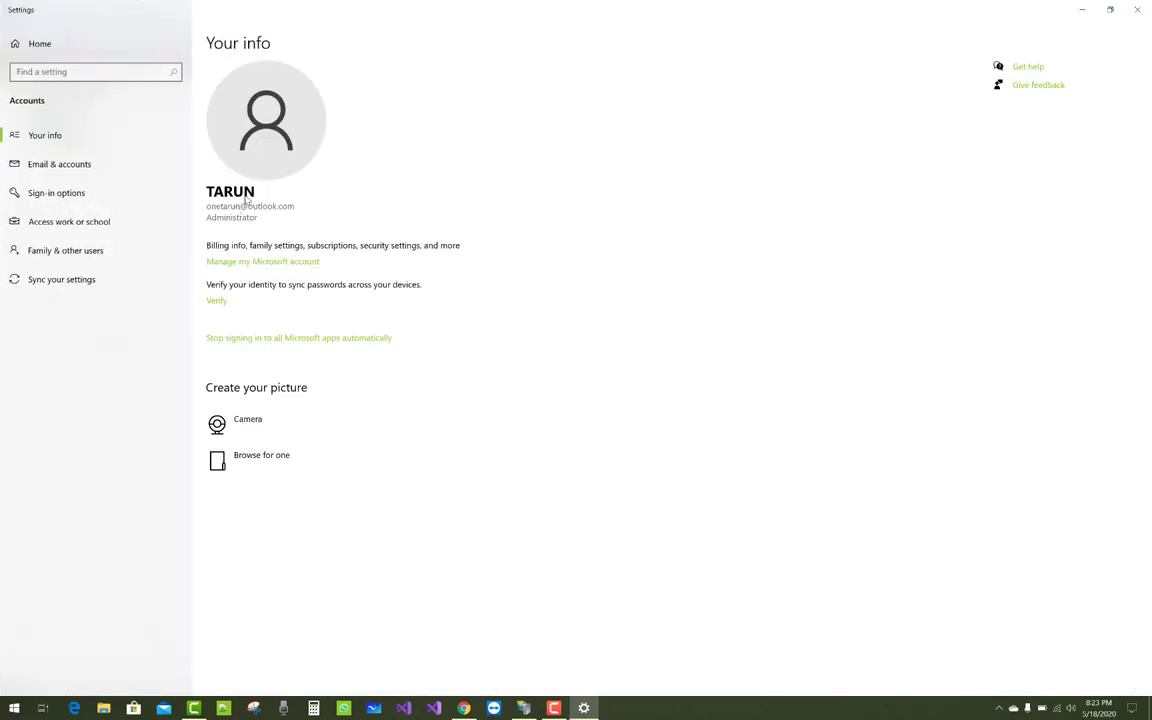
pyautogui.moveTo(1140, 40)
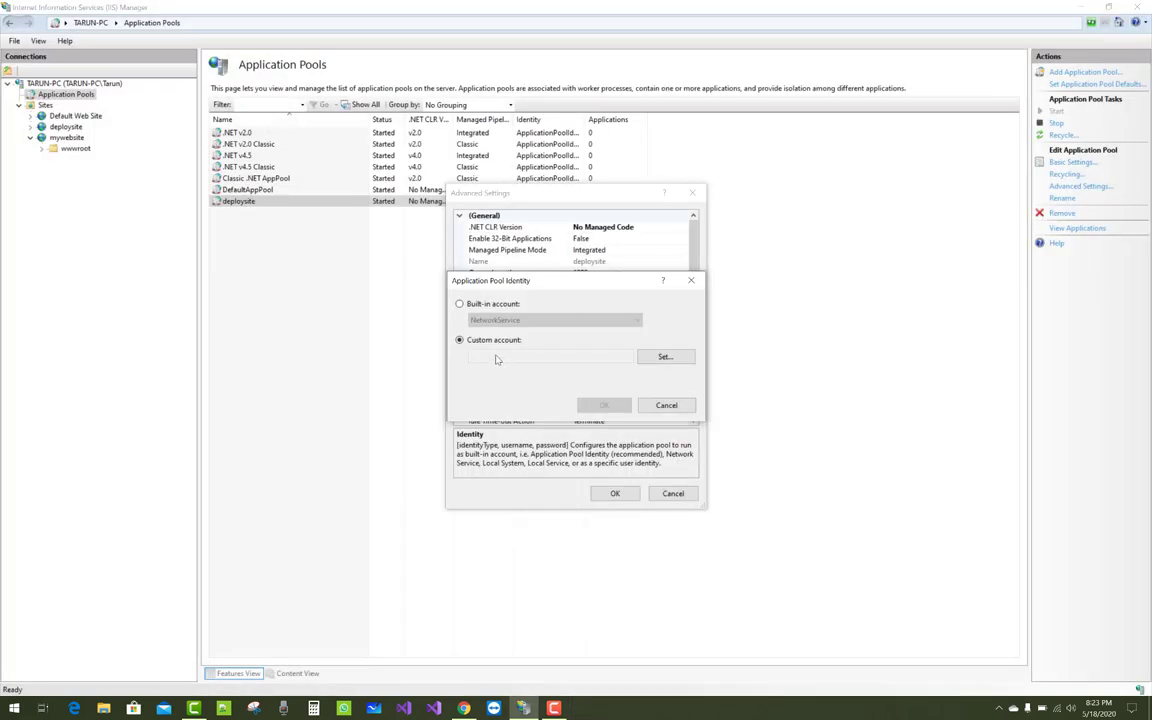
# Enter credentials for user 'Tarun' and apply them so the deploysite pool runs under that custom account
pyautogui.click(664, 356)
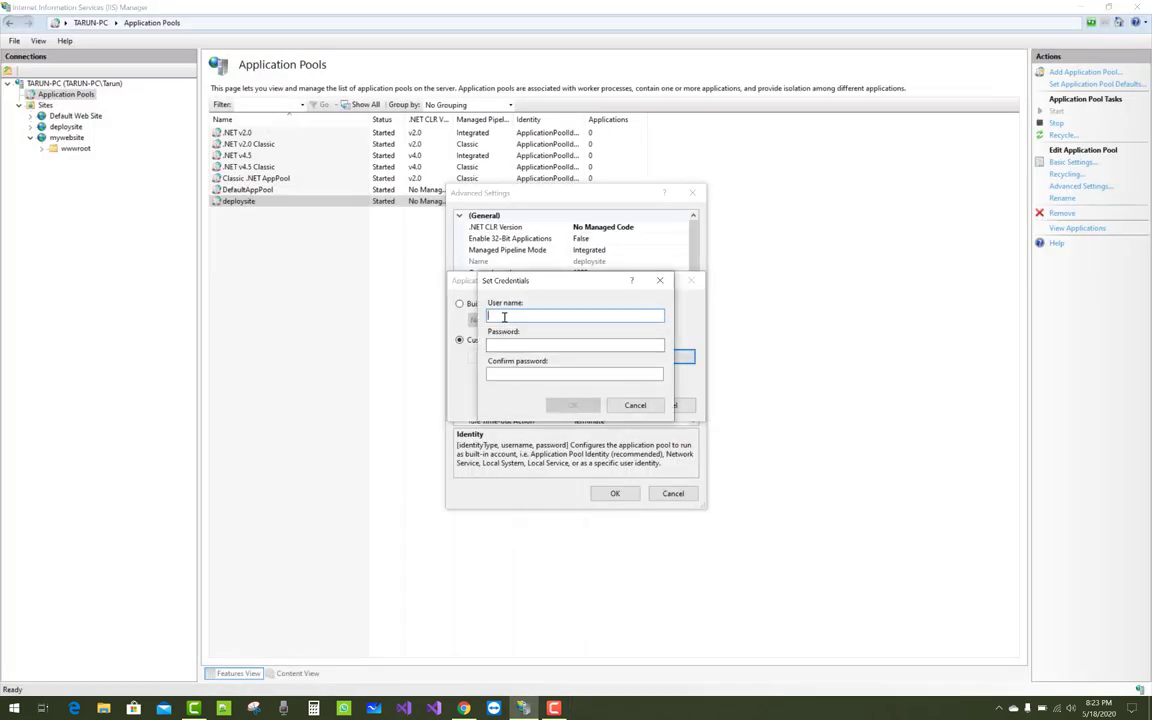
pyautogui.write('Tarun')
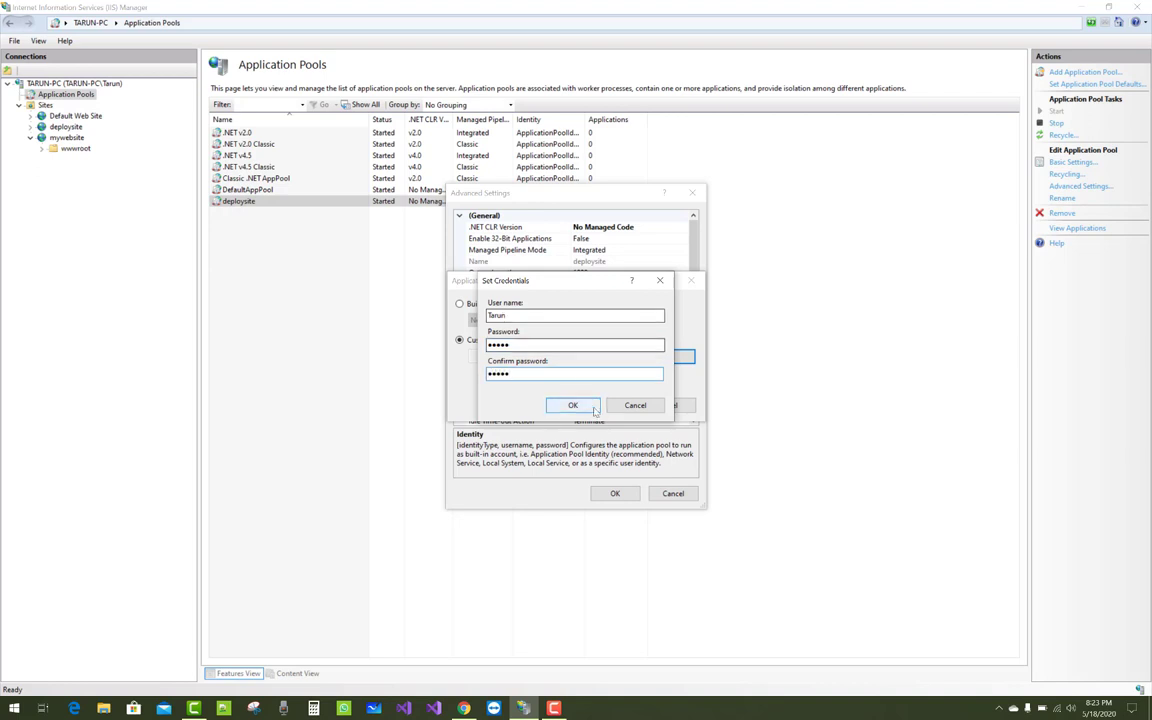
pyautogui.click(572, 404)
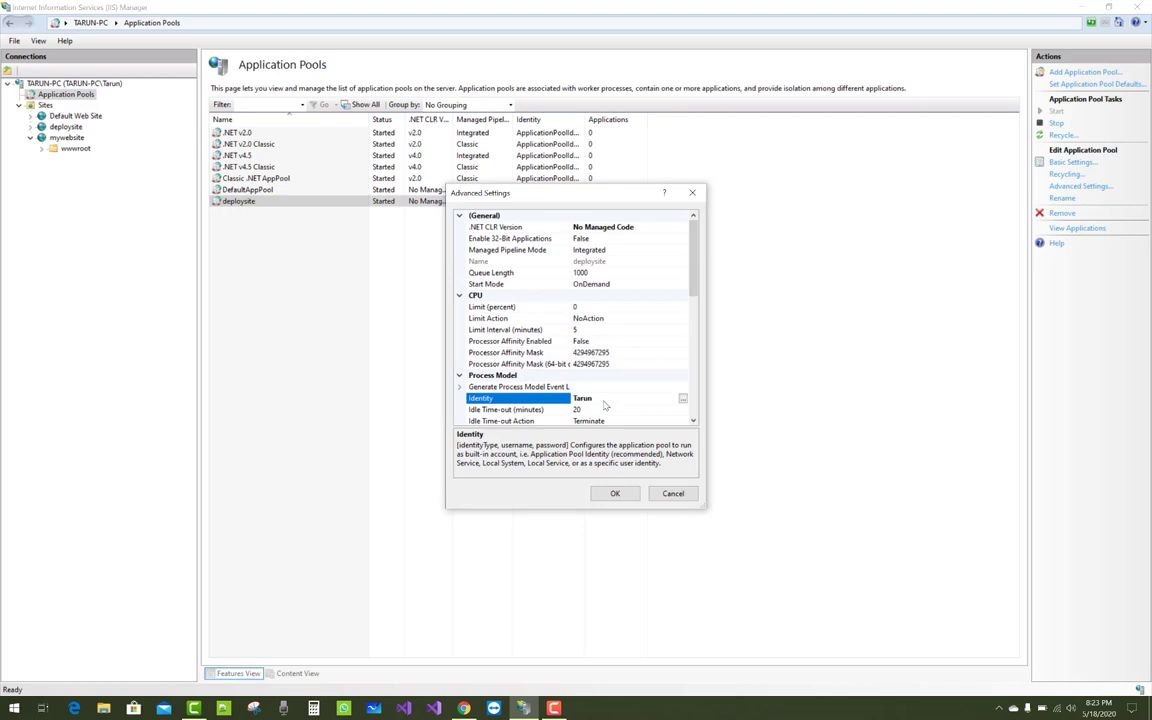
pyautogui.click(616, 492)
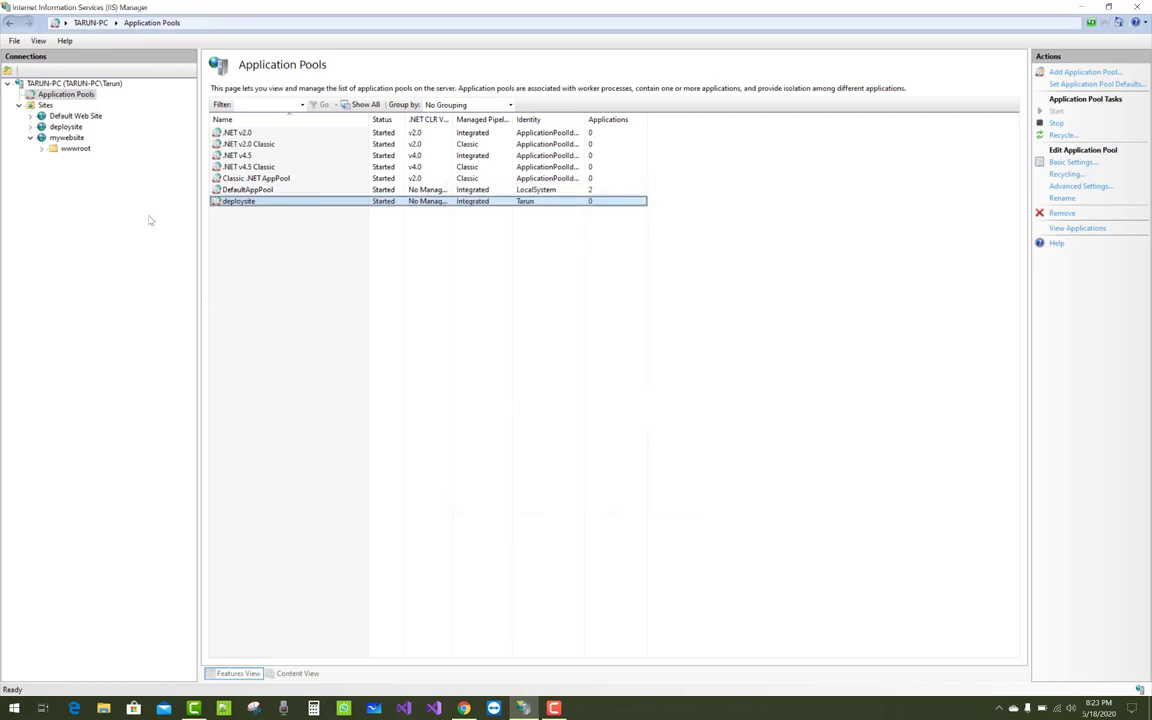
# Reload the branches page, now listing IT and CS without error, then review deploysite's settings confirming identity Tarun
pyautogui.rightClick(68, 128)
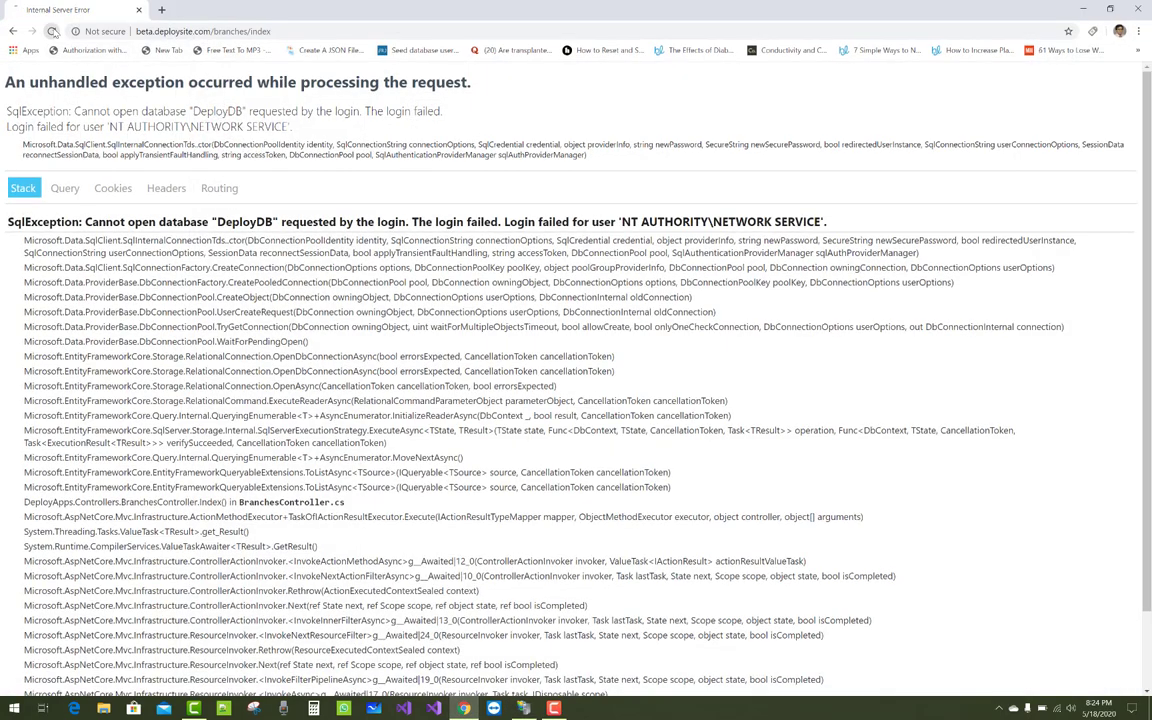
pyautogui.click(52, 32)
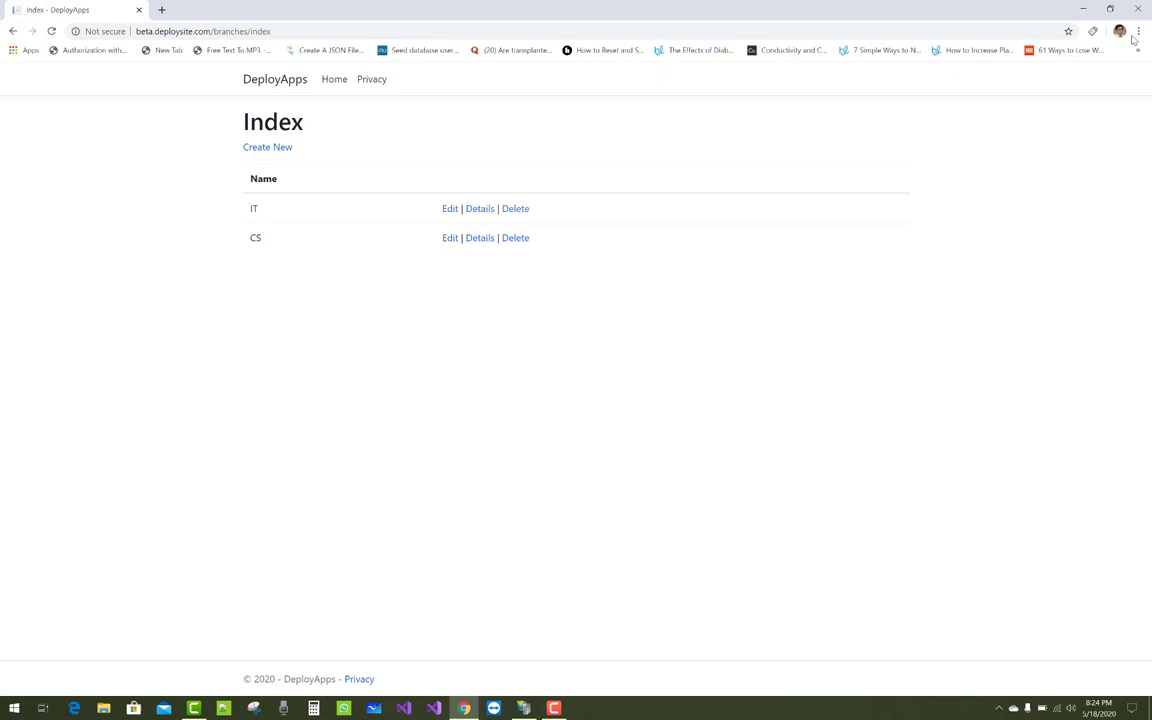
pyautogui.moveTo(1140, 12)
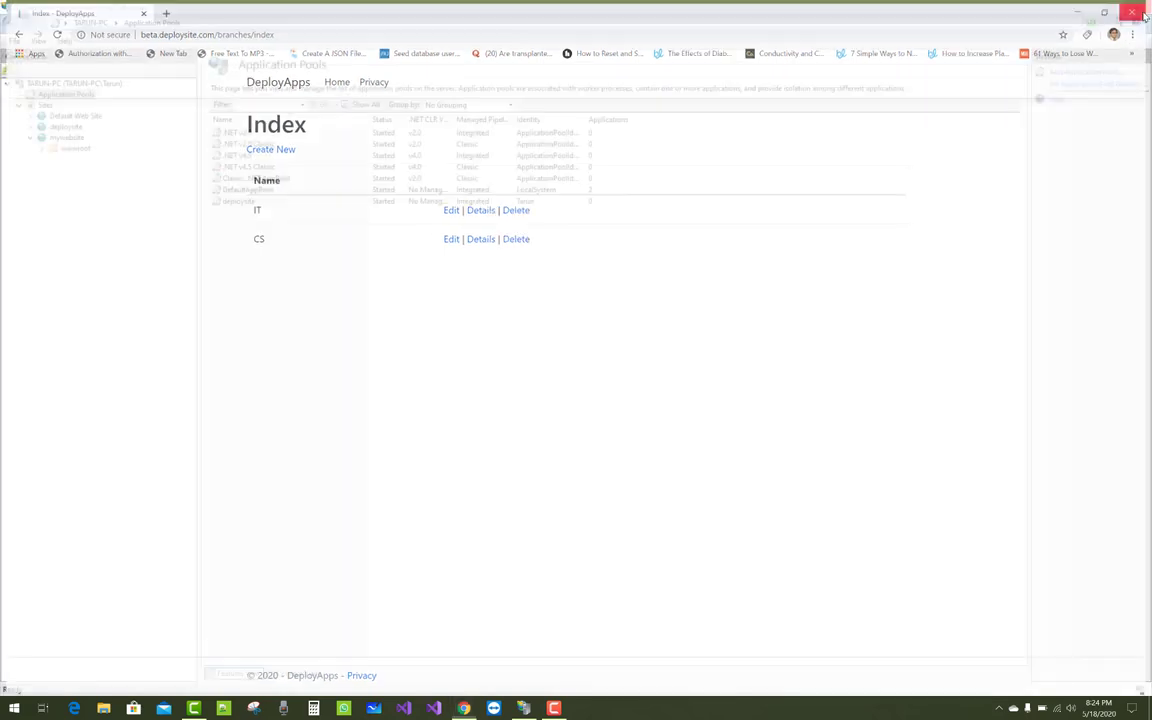
pyautogui.click(1142, 12)
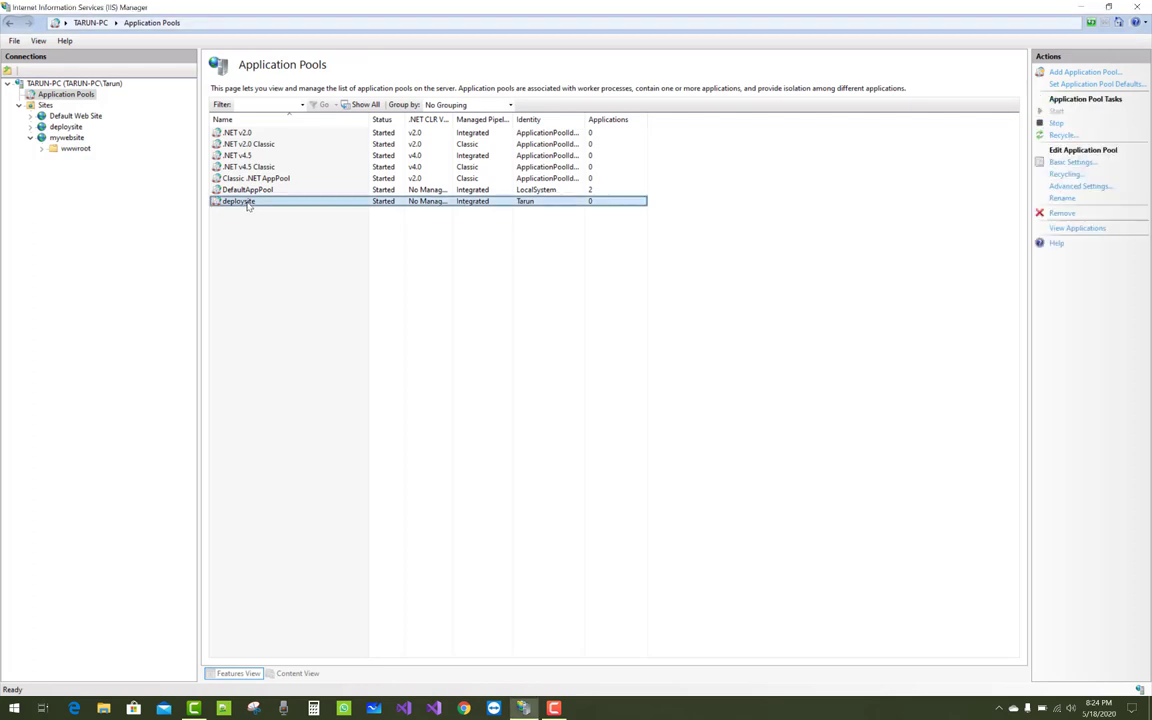
pyautogui.click(1080, 186)
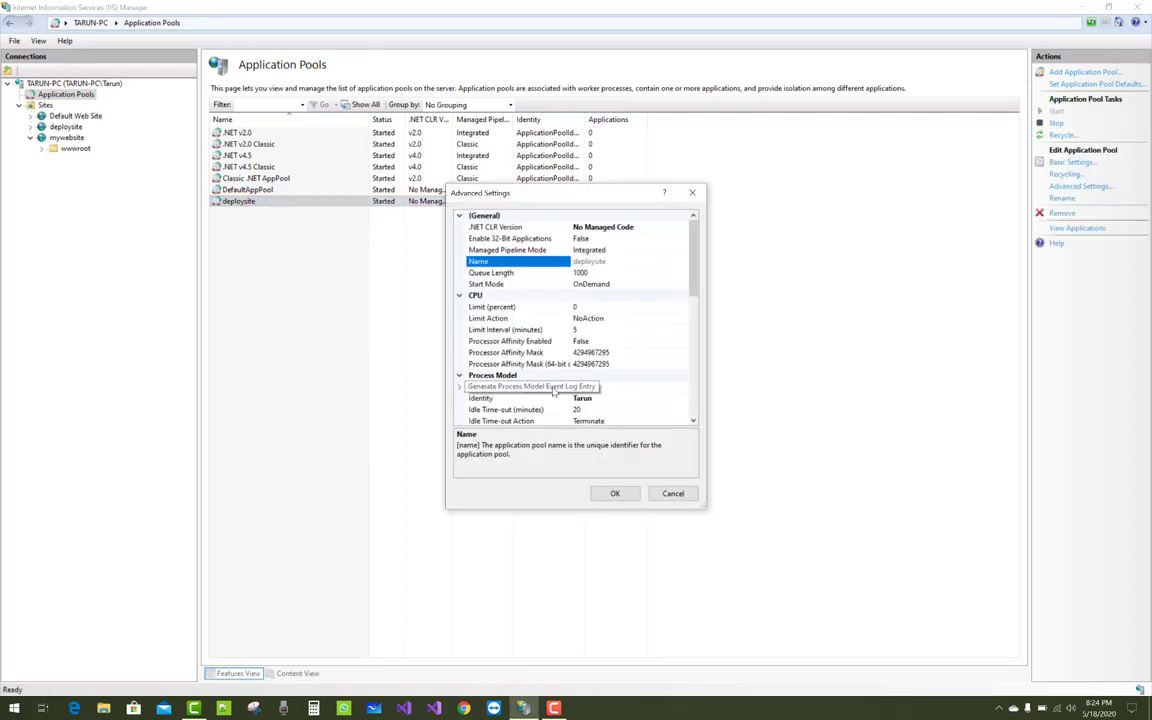